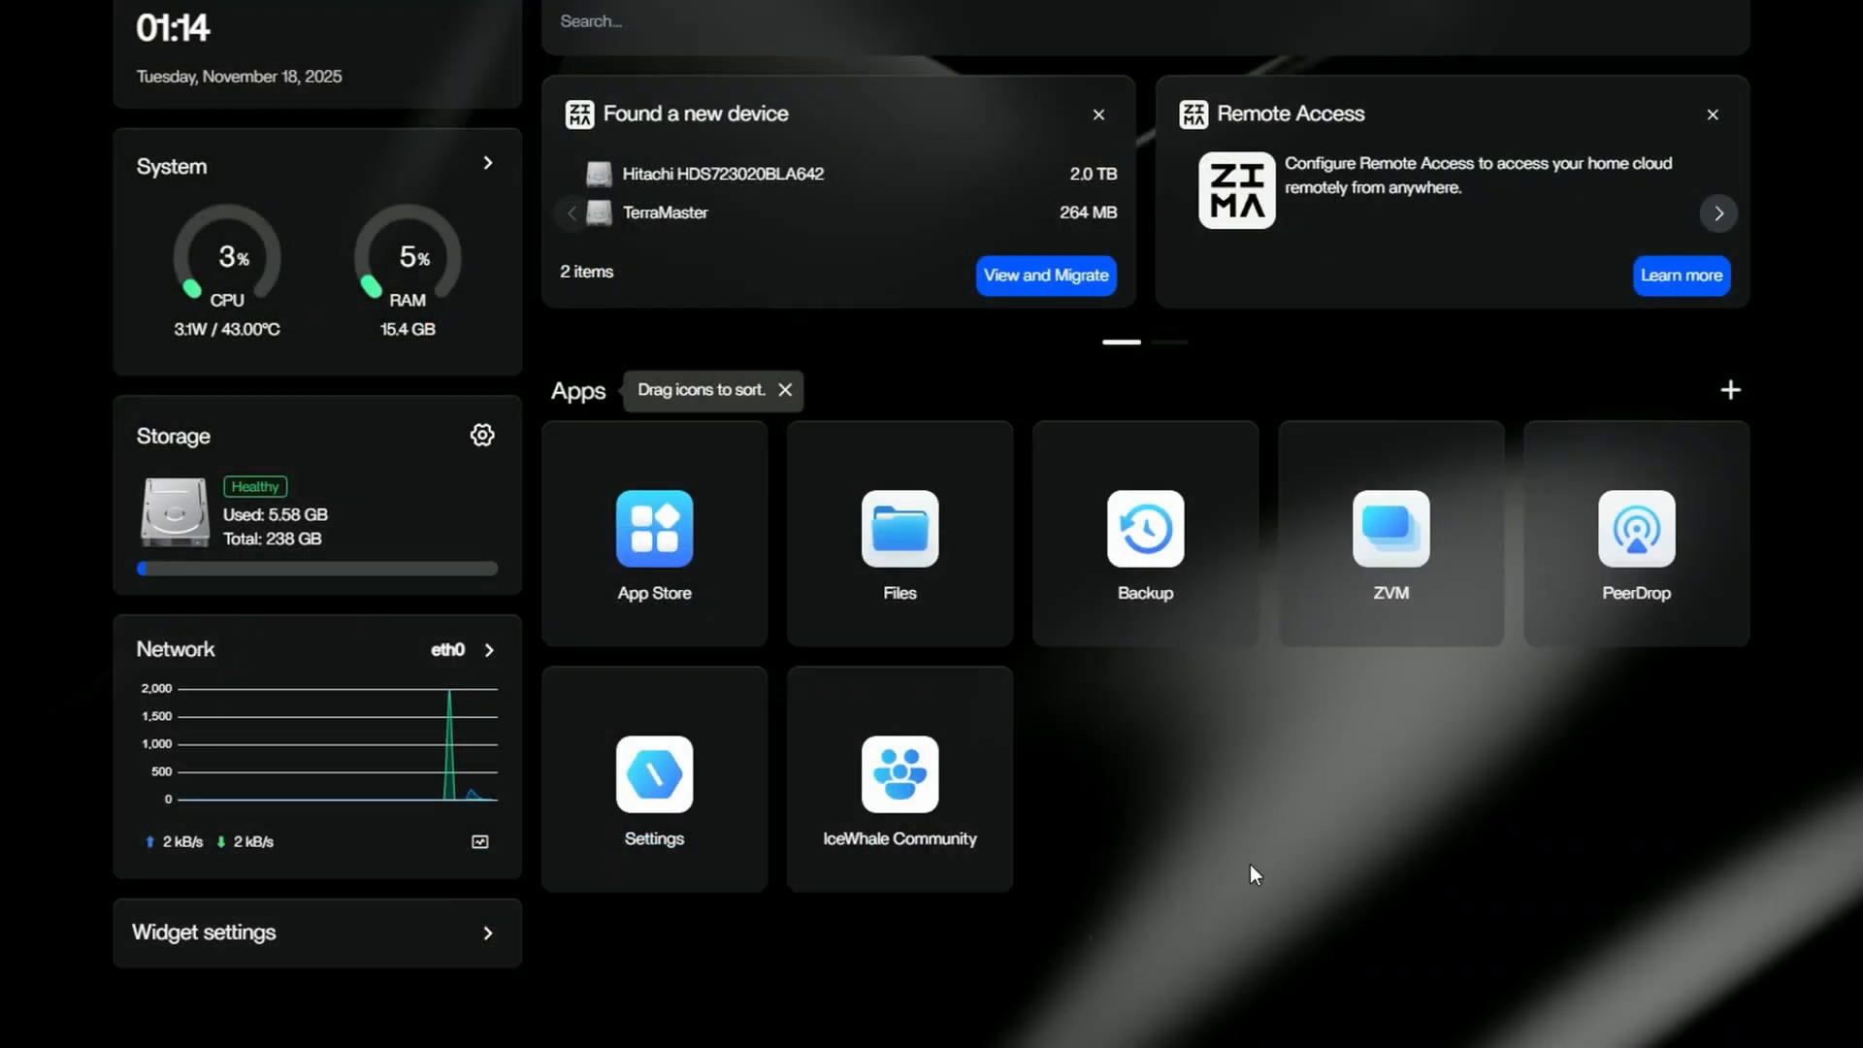
# Browse the App Store's catalogue of 147 apps below featured Cloudflared, Immich and Jellyfin
pyautogui.click(654, 528)
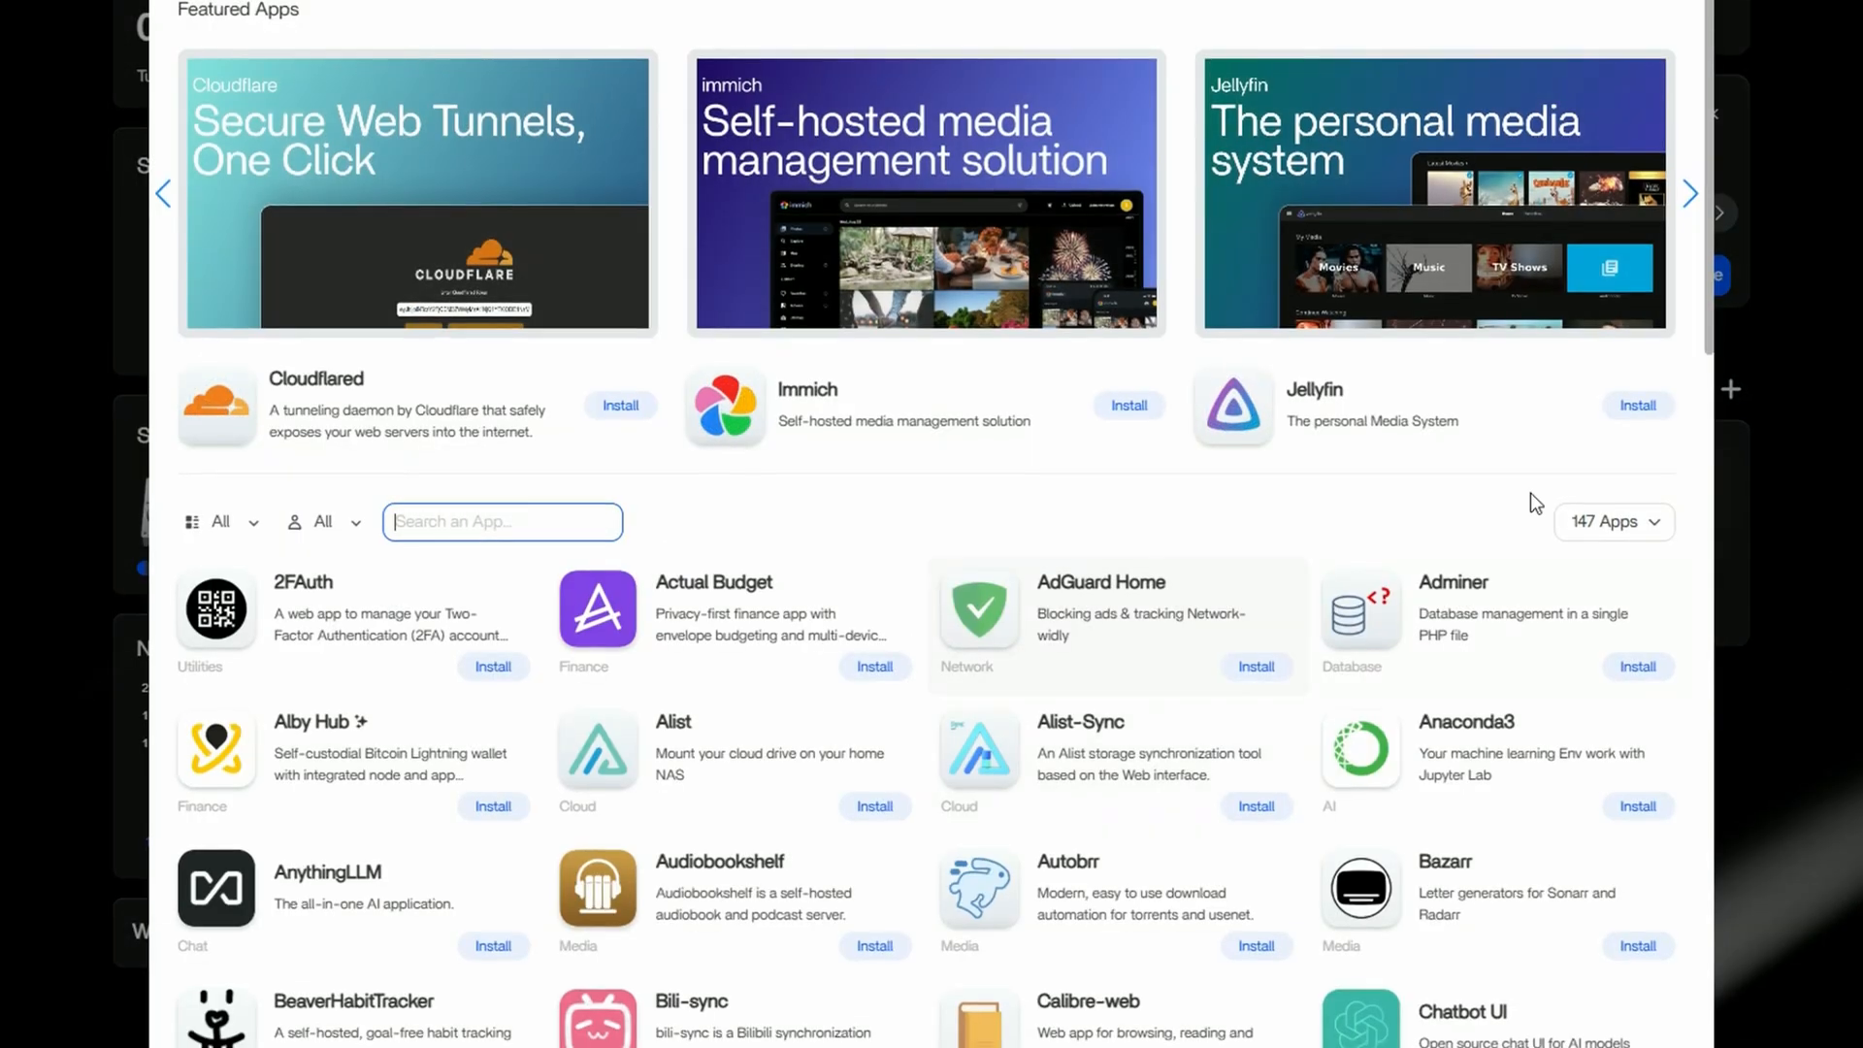
pyautogui.scroll(-3)
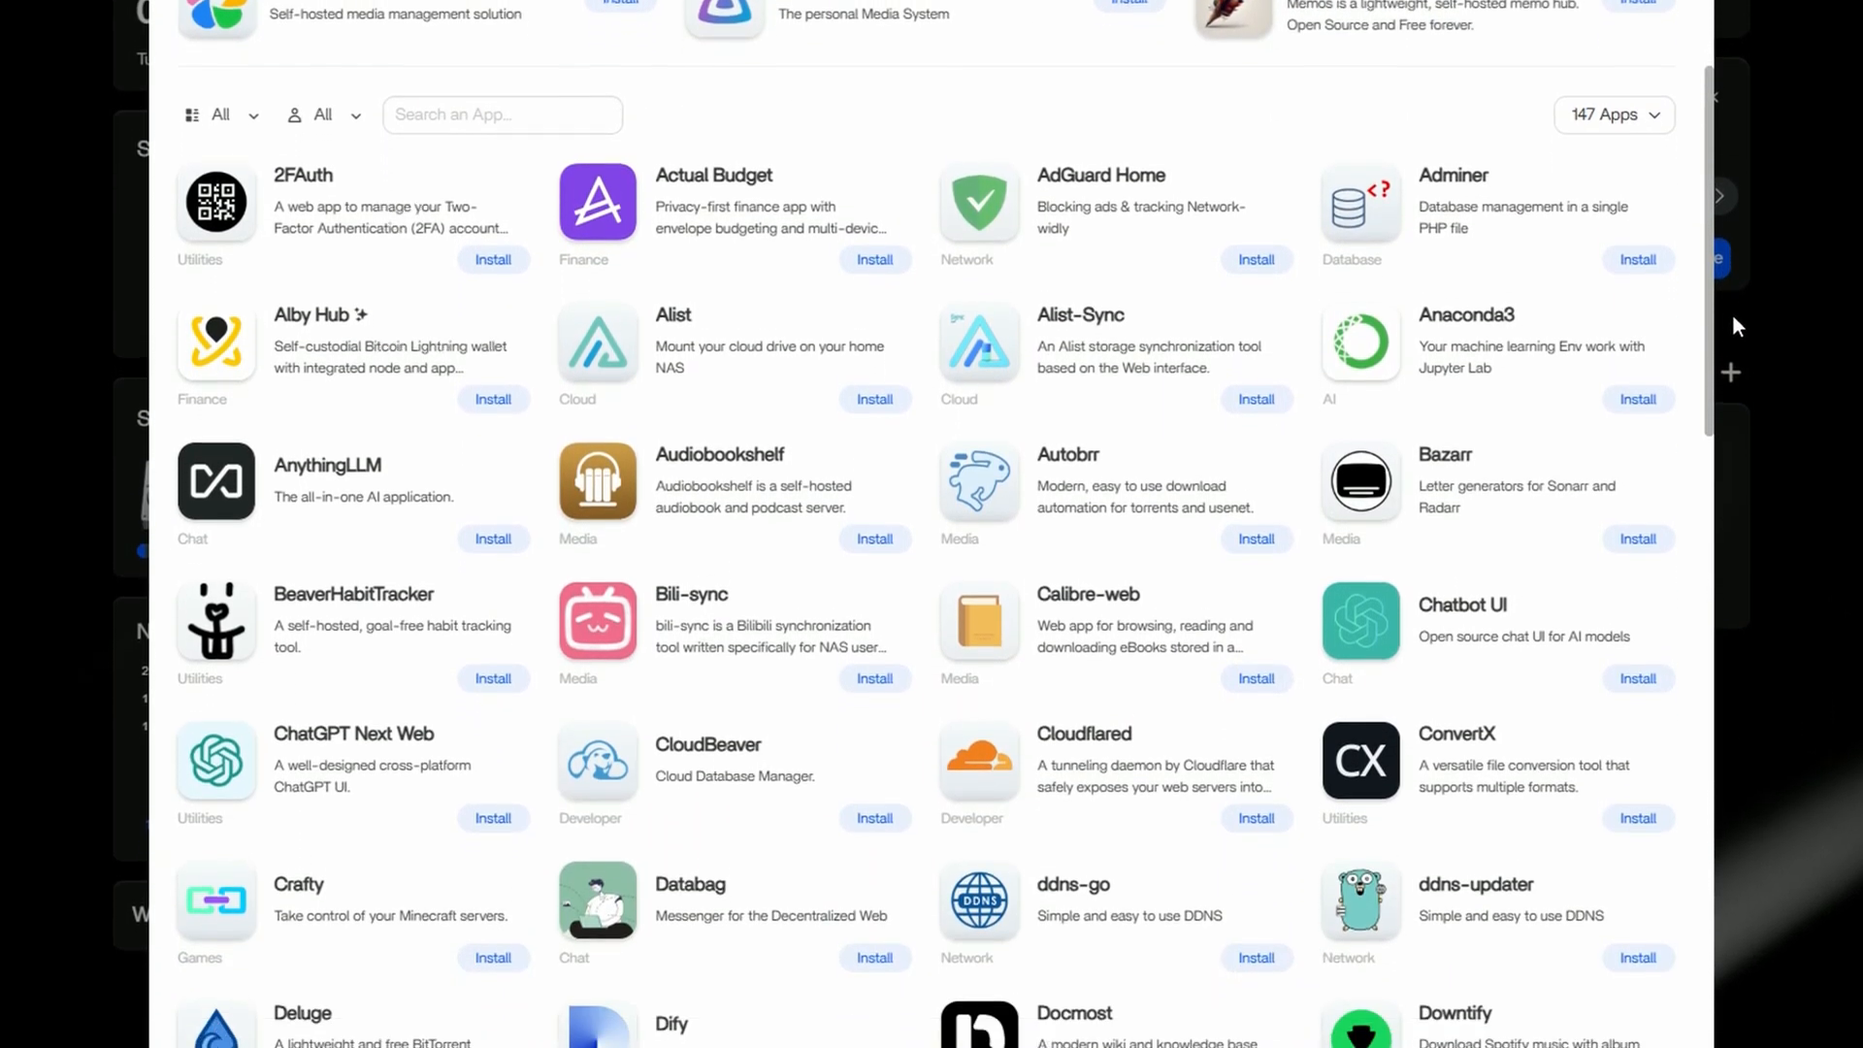
pyautogui.scroll(-3)
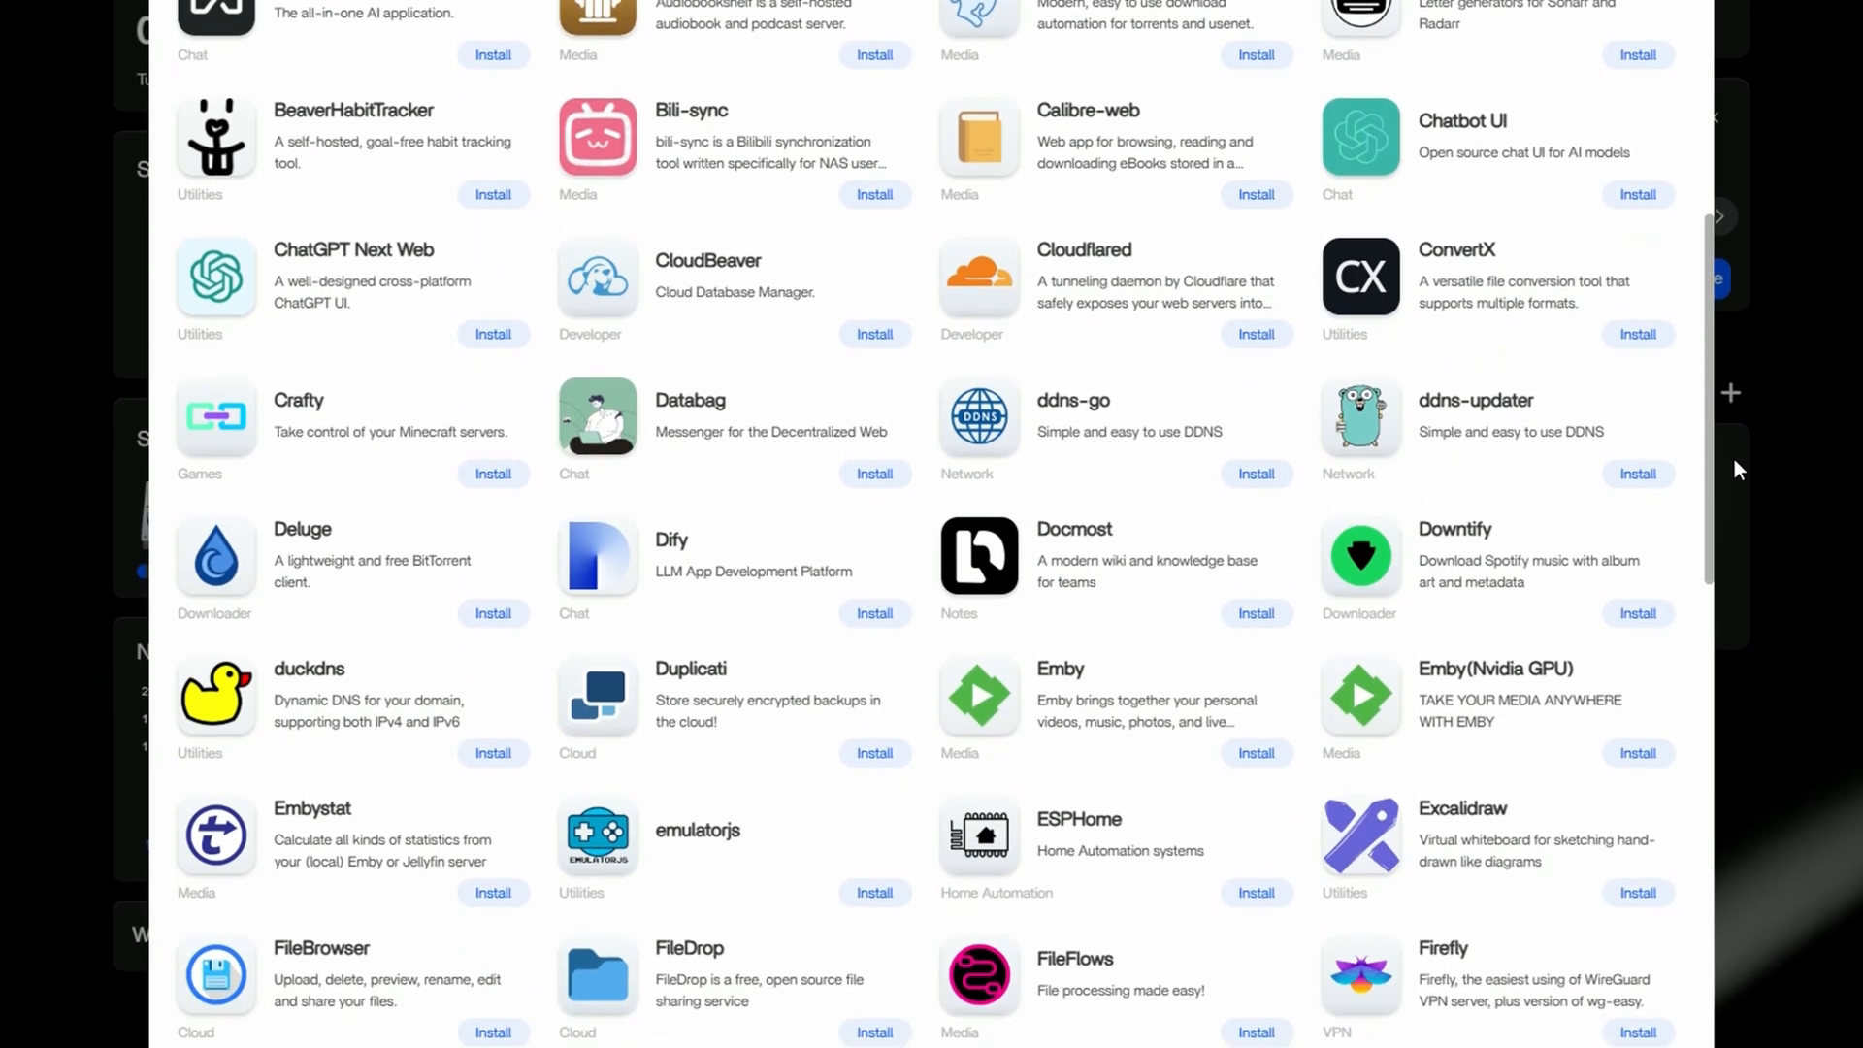
pyautogui.scroll(-3)
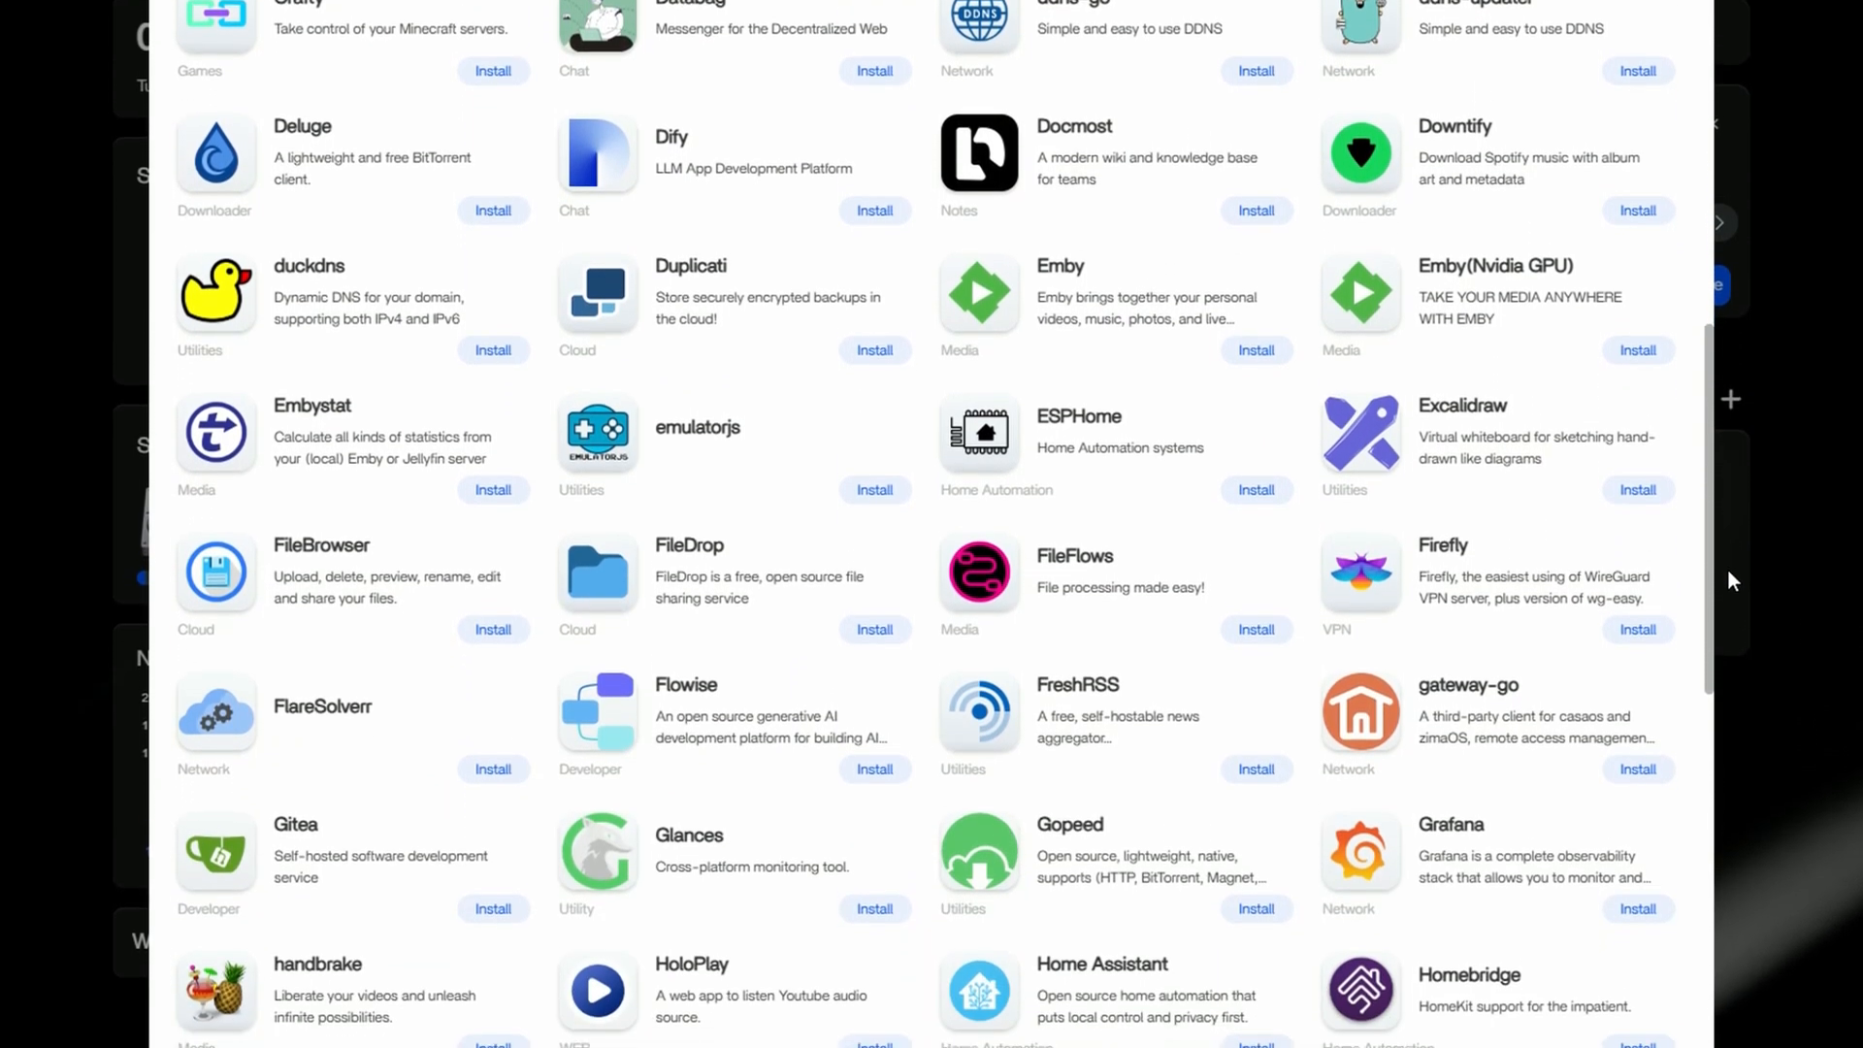
pyautogui.scroll(-3)
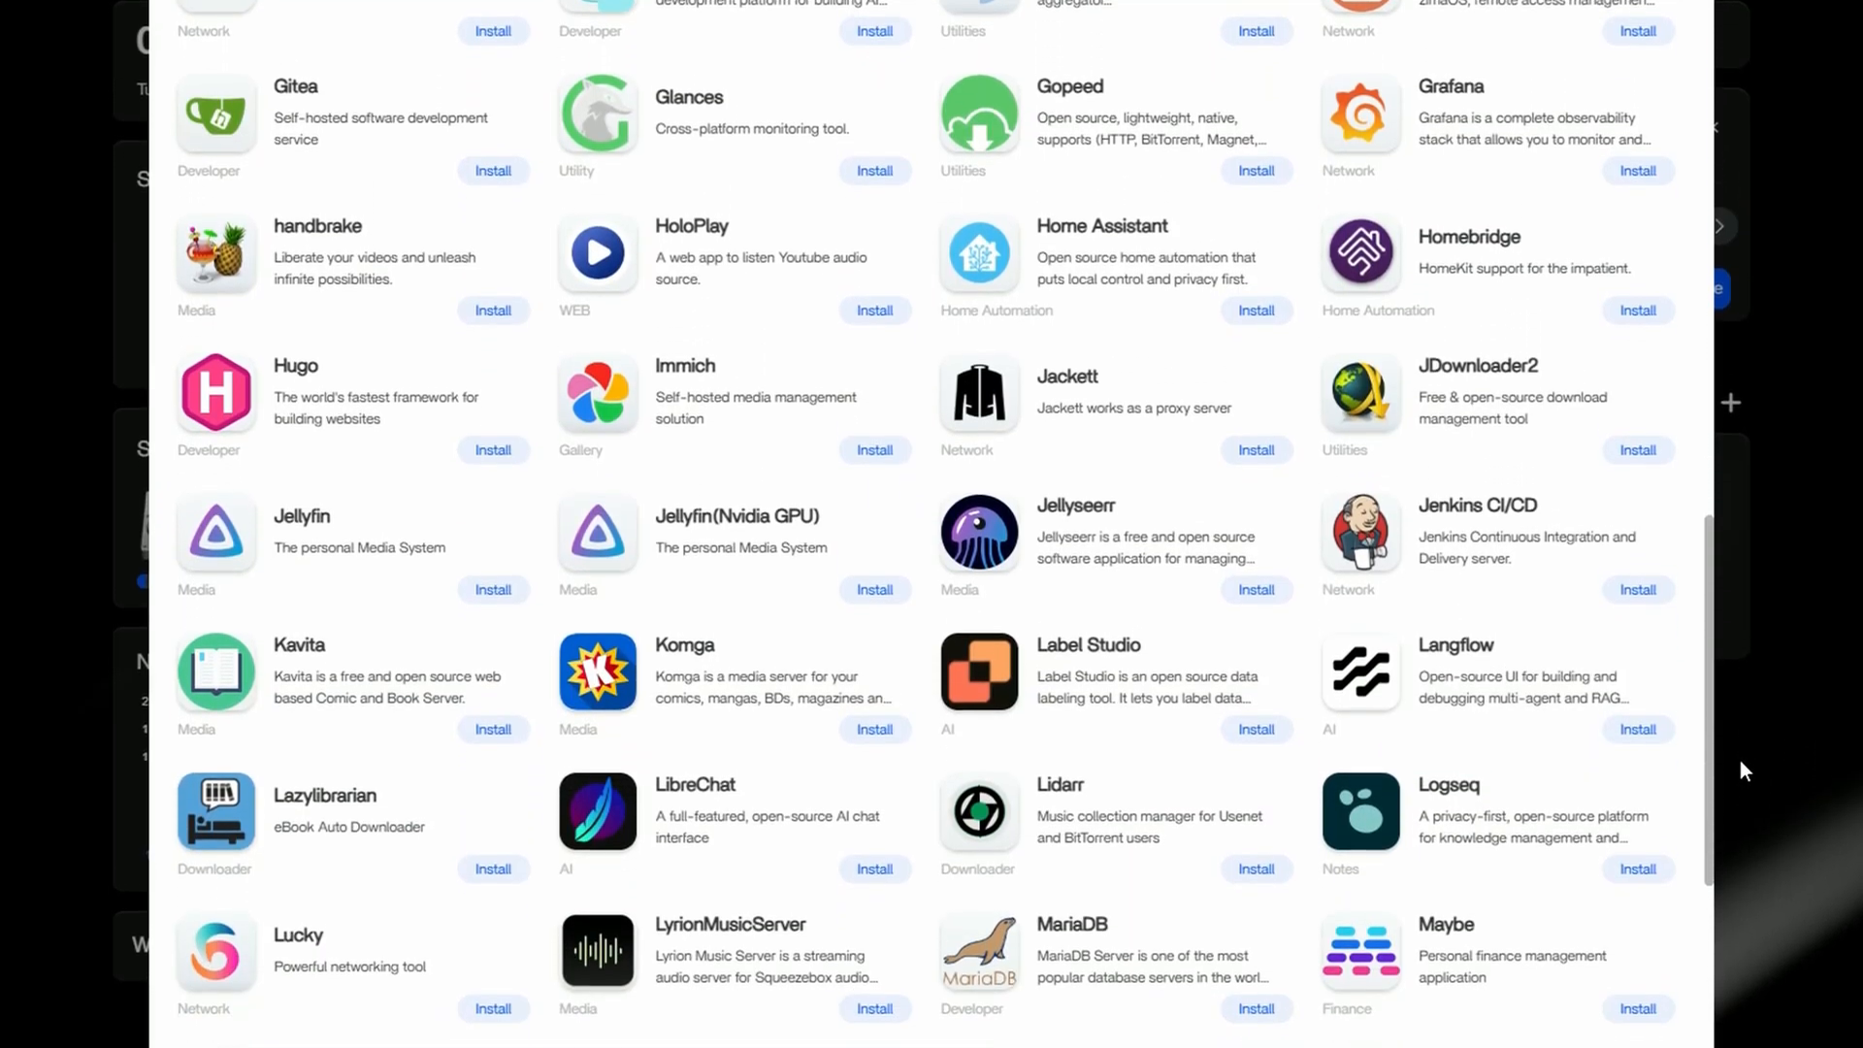
pyautogui.scroll(-3)
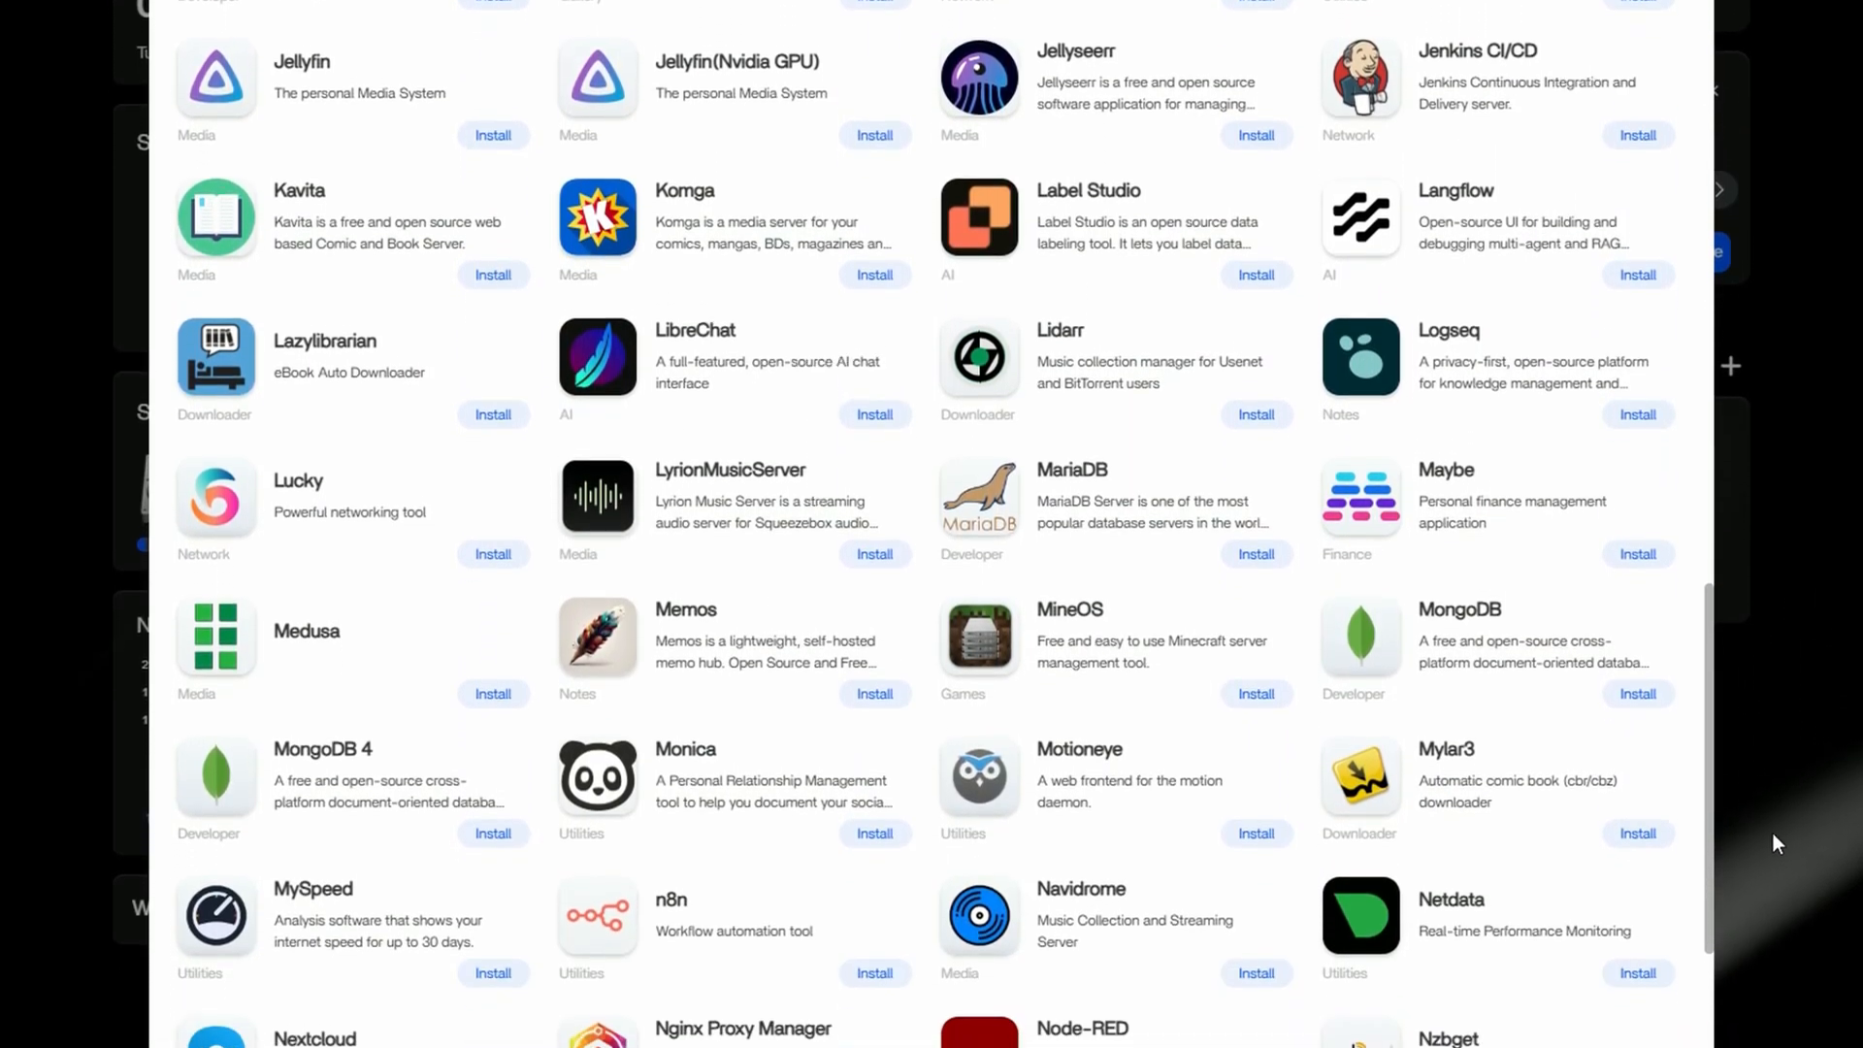
pyautogui.scroll(-3)
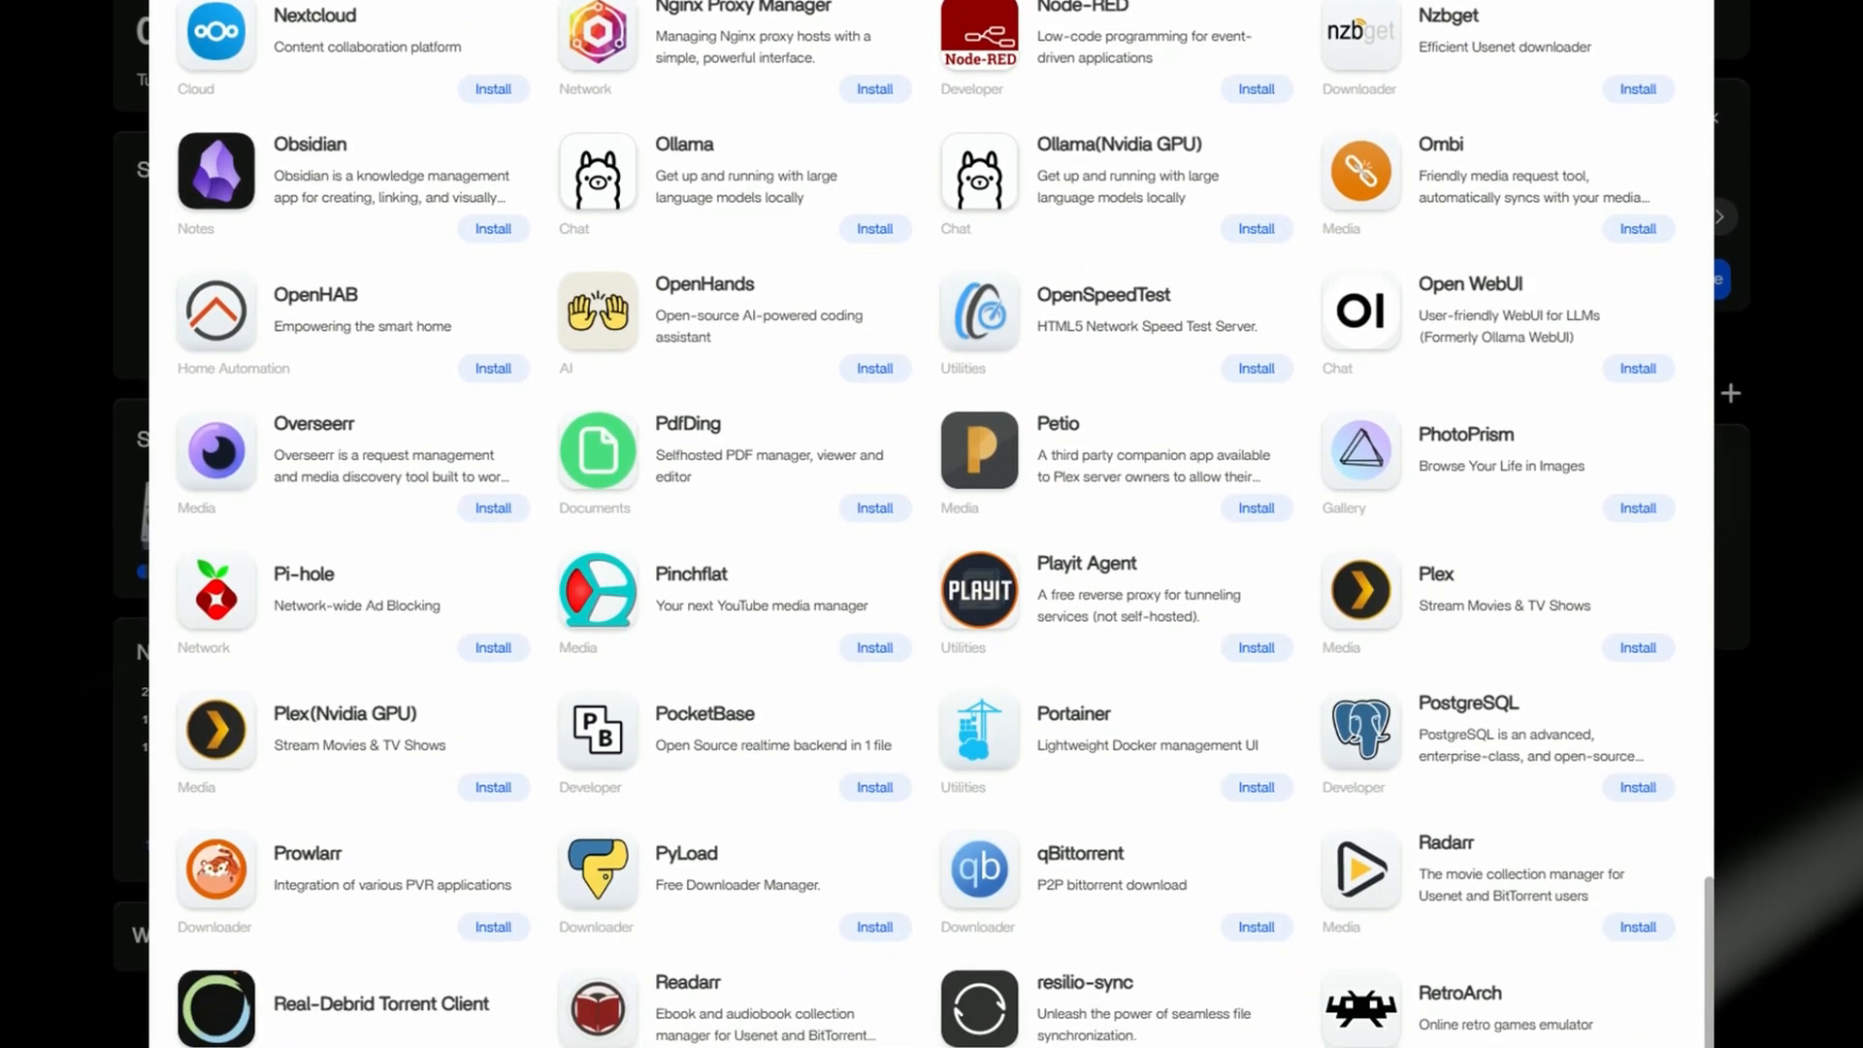
pyautogui.scroll(3)
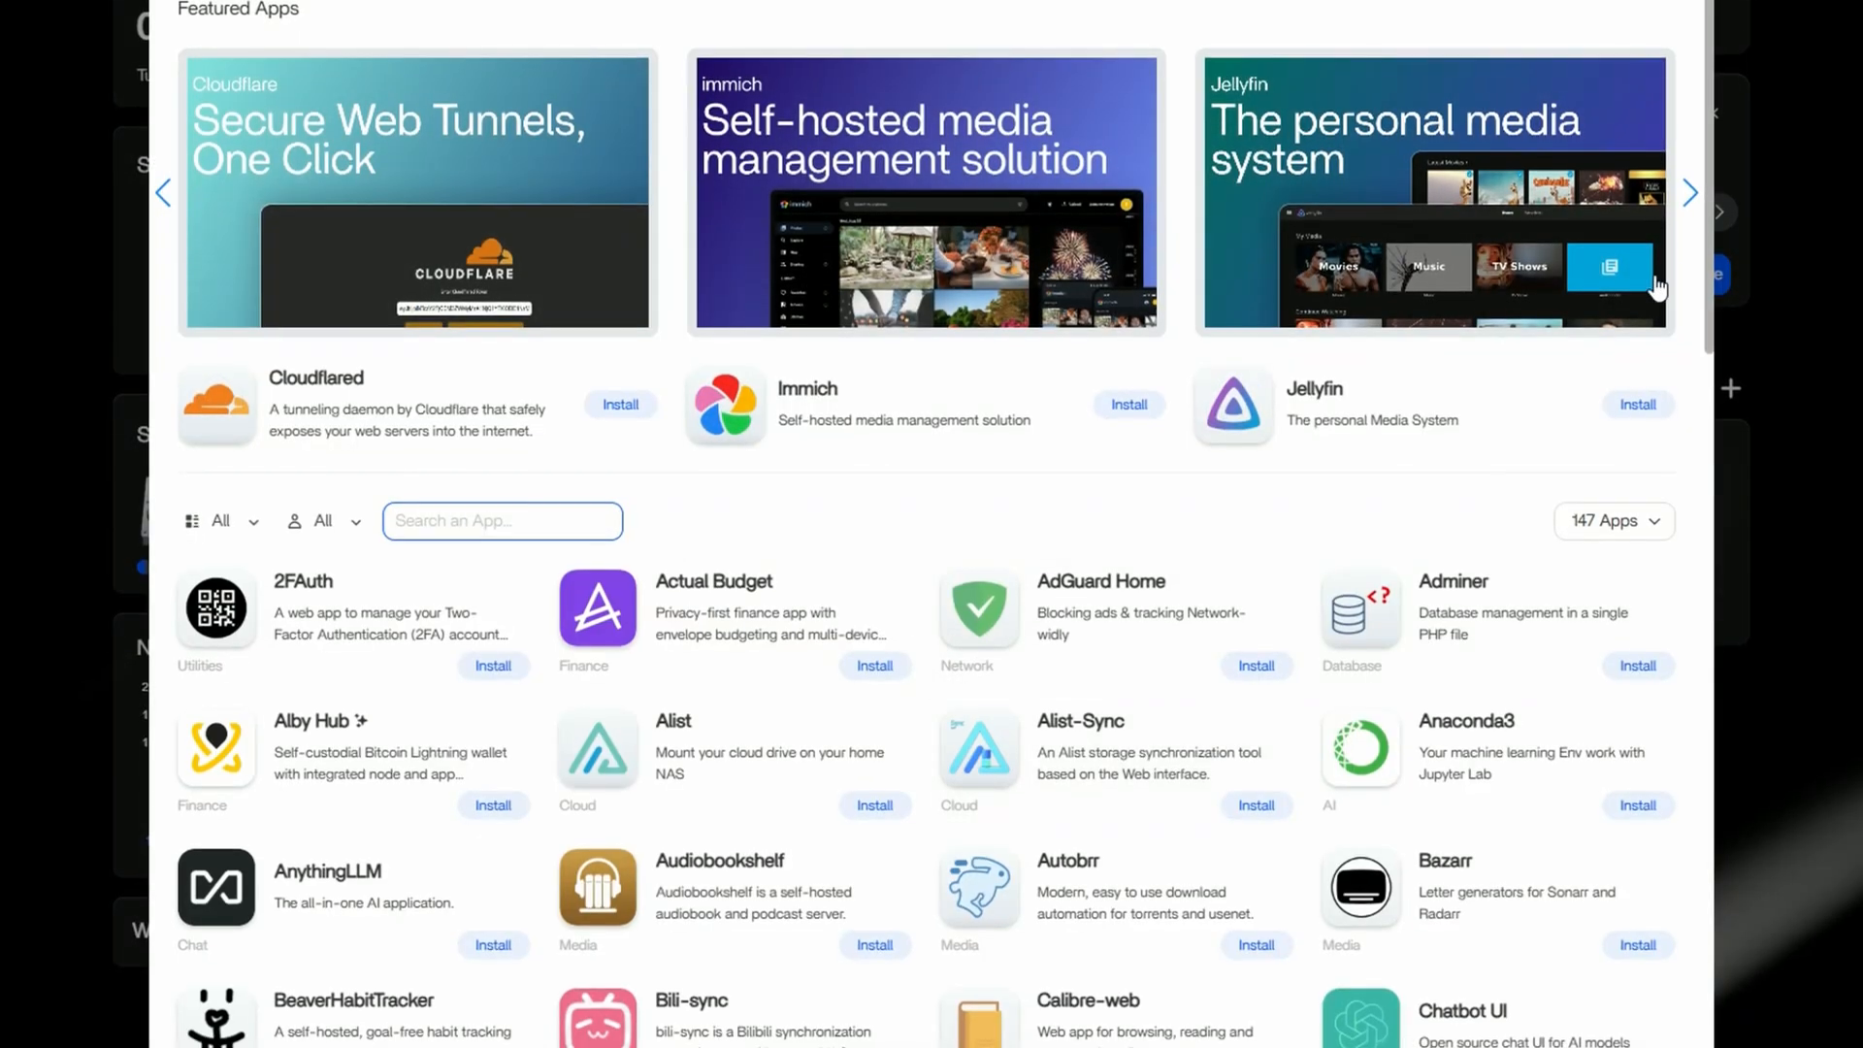
# Scroll past the featured apps to BeaverHabitTracker through FileFlows and Firefly
pyautogui.scroll(-3)
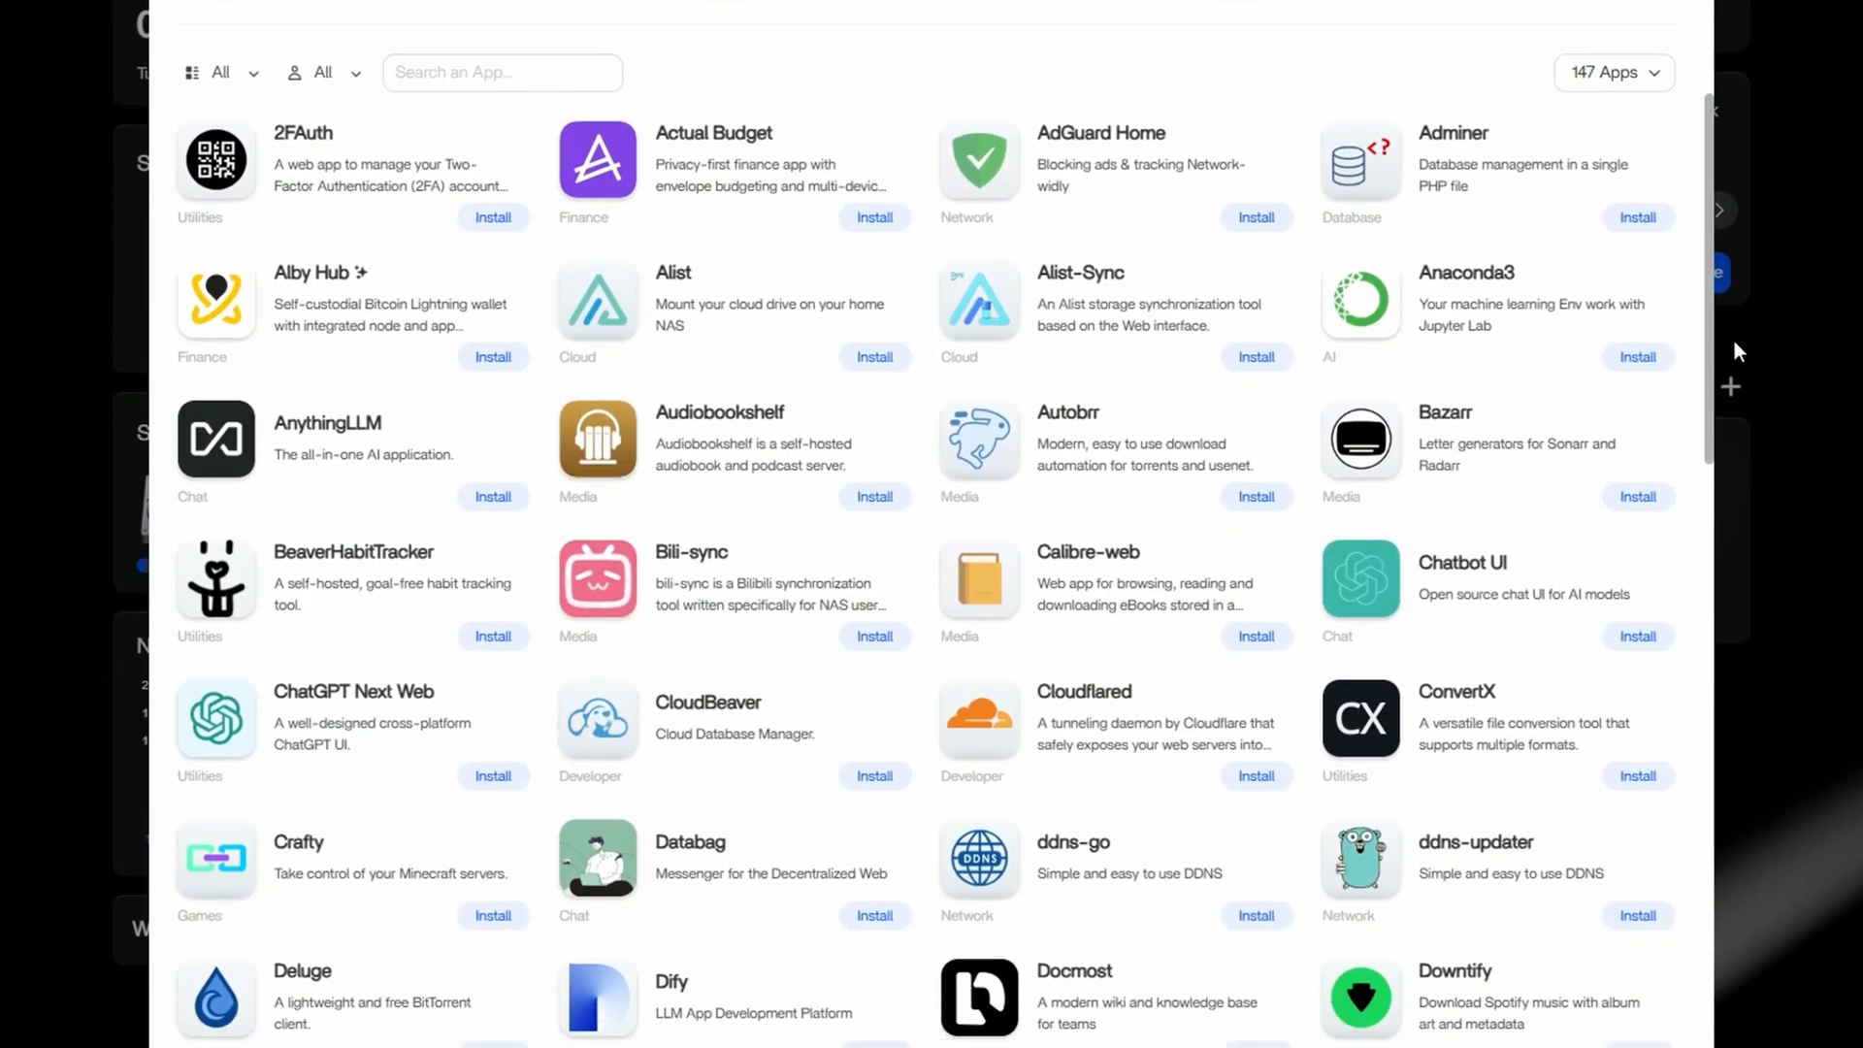
pyautogui.scroll(-3)
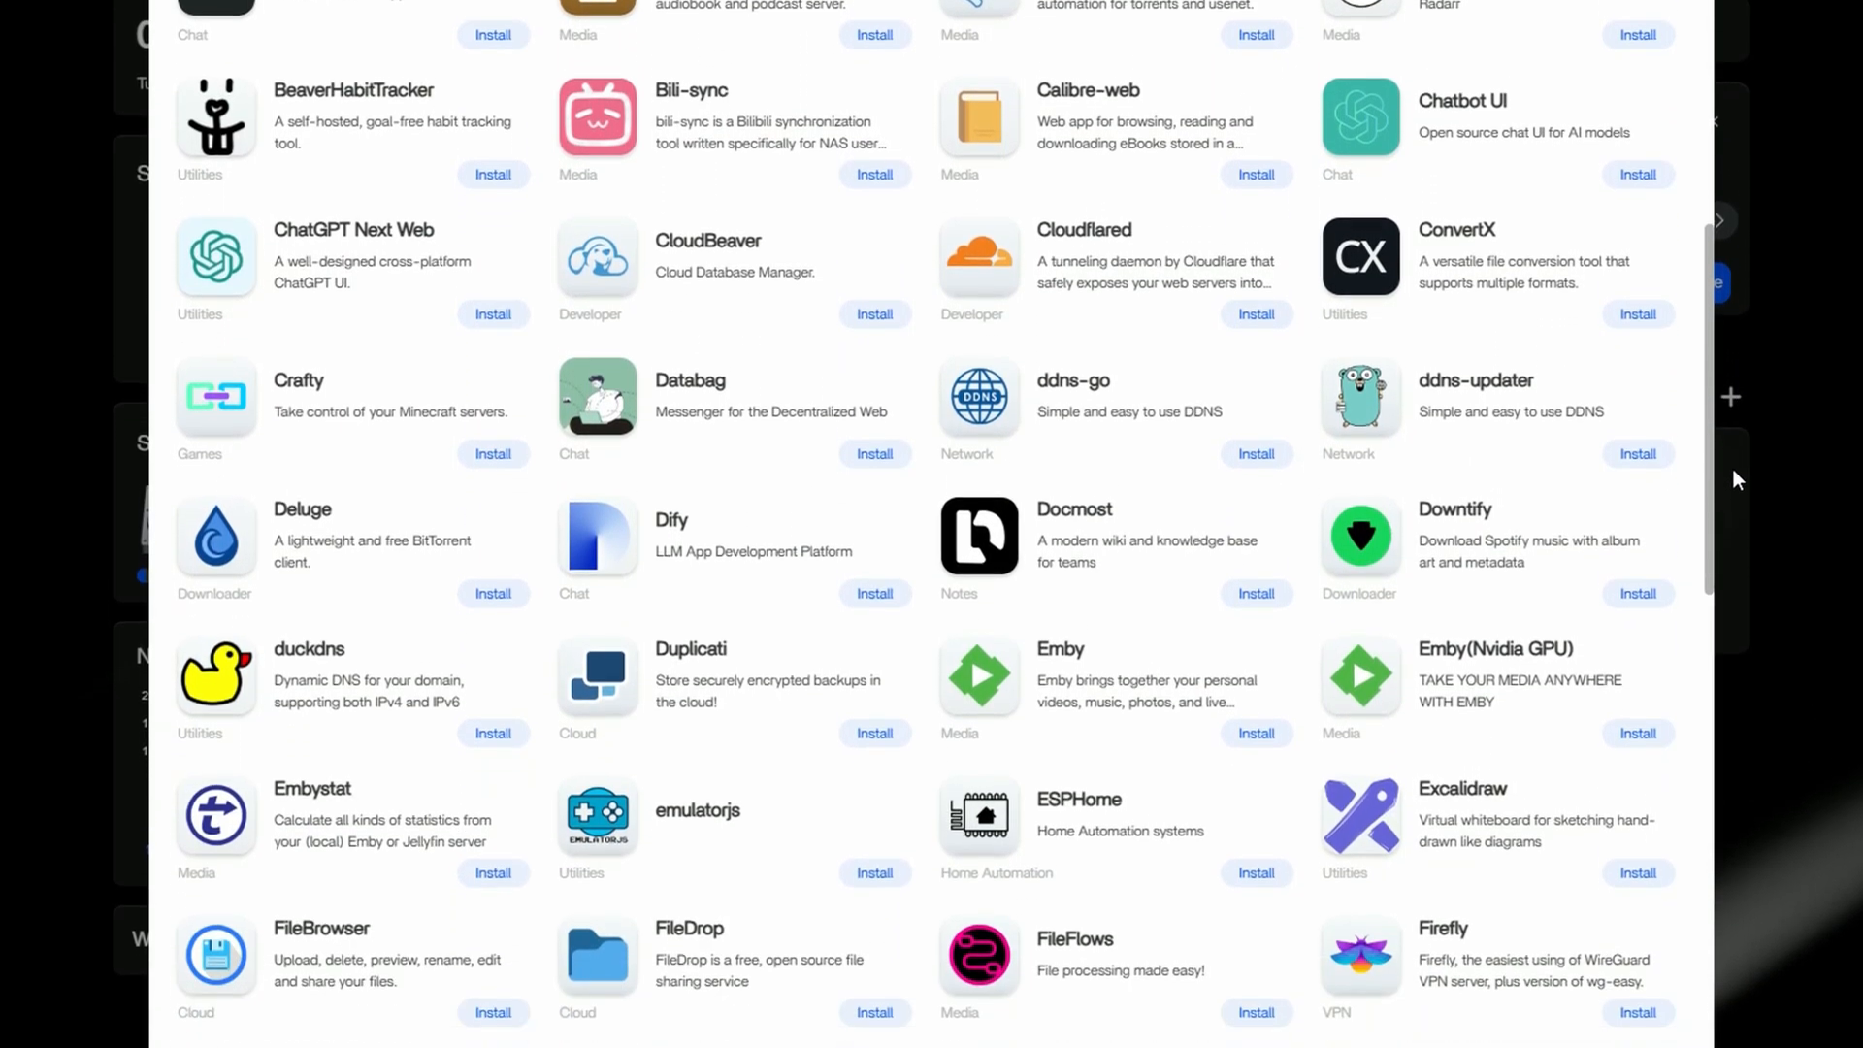